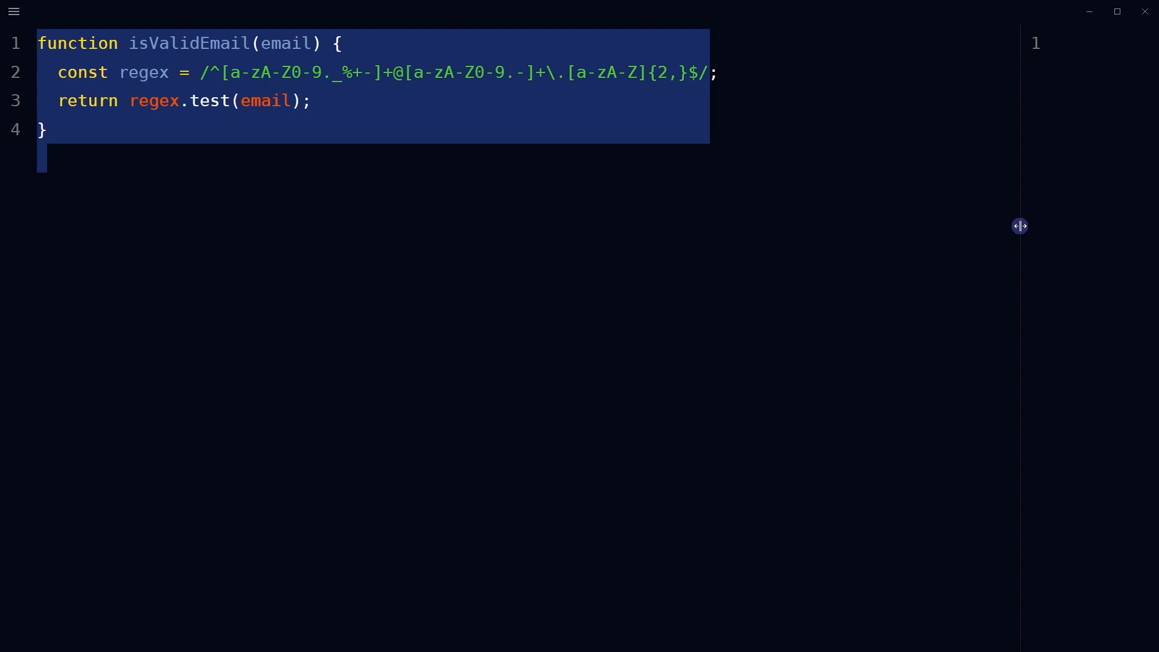
Delete the regex return statement from isValidEmail, leaving the email parameter and empty body.
key(Delete)
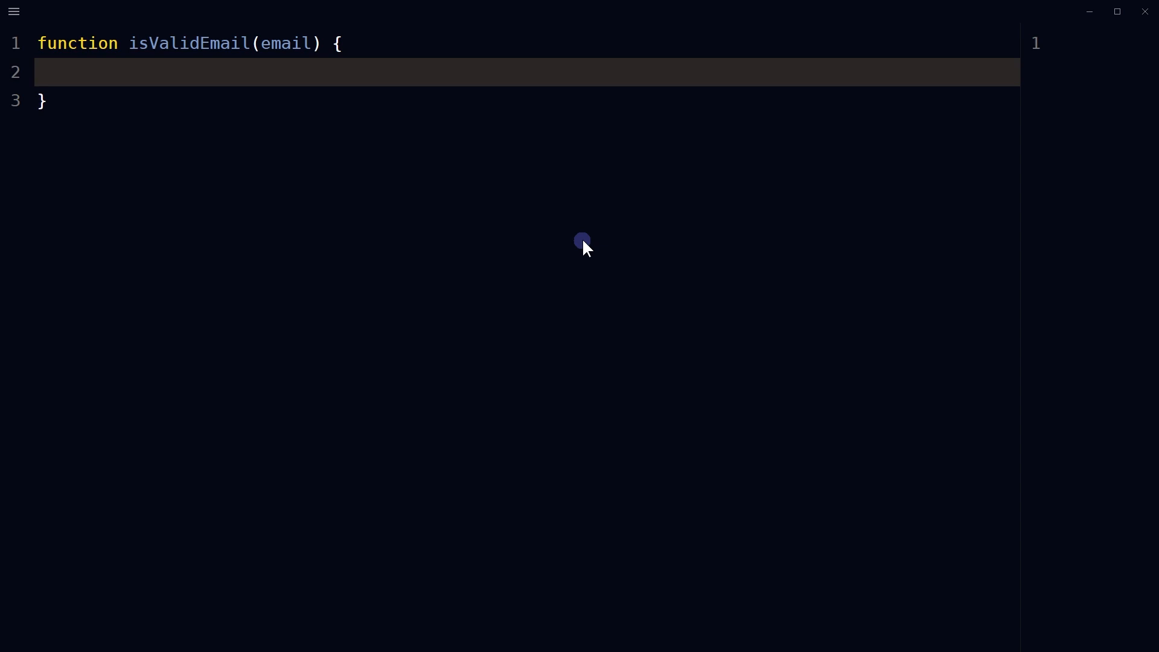
double_click(286, 43)
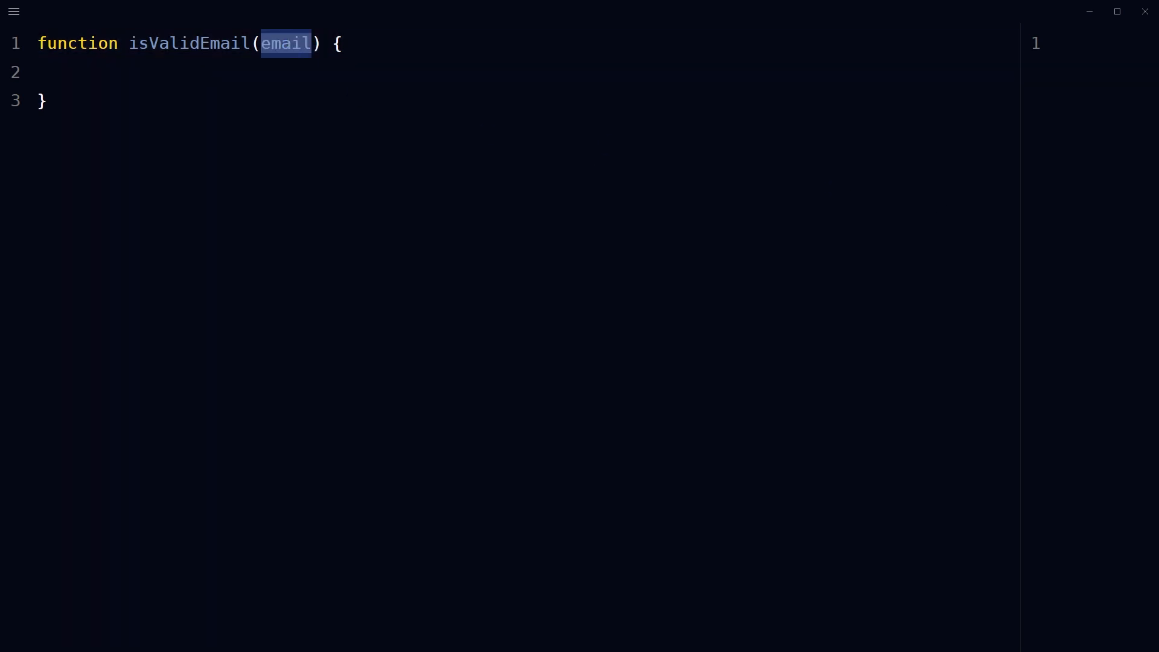
Store the position of '@' in email as const atSymbolIndex.
text(const atSymbolIndex = email.indexOf('@');)
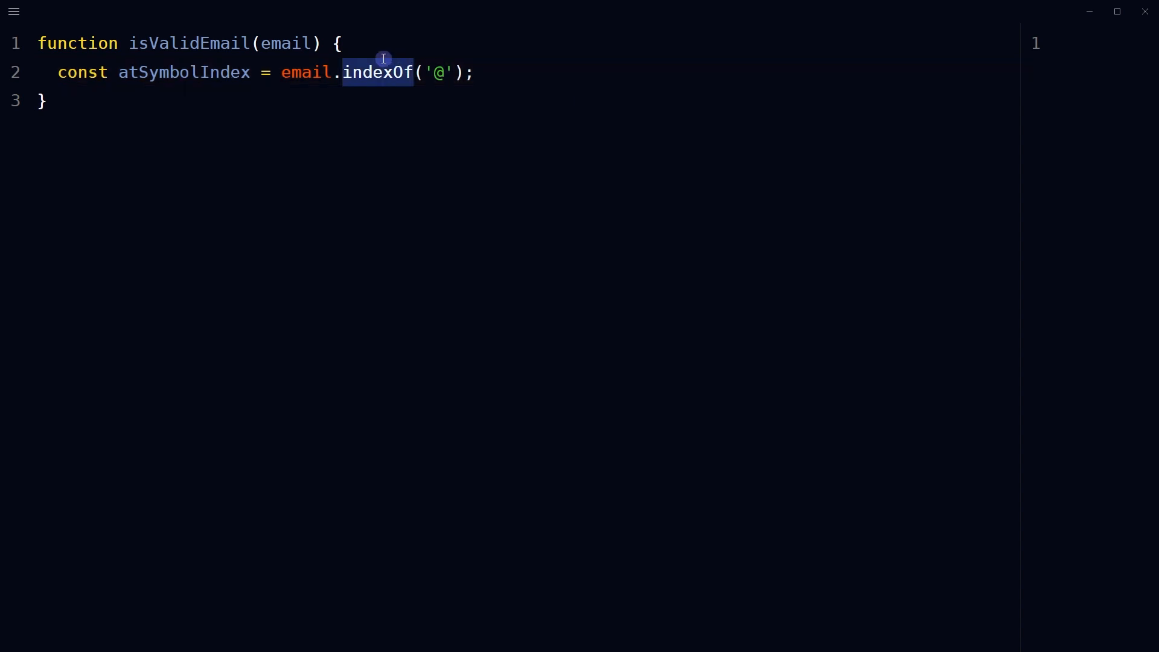
mouse_move(711, 325)
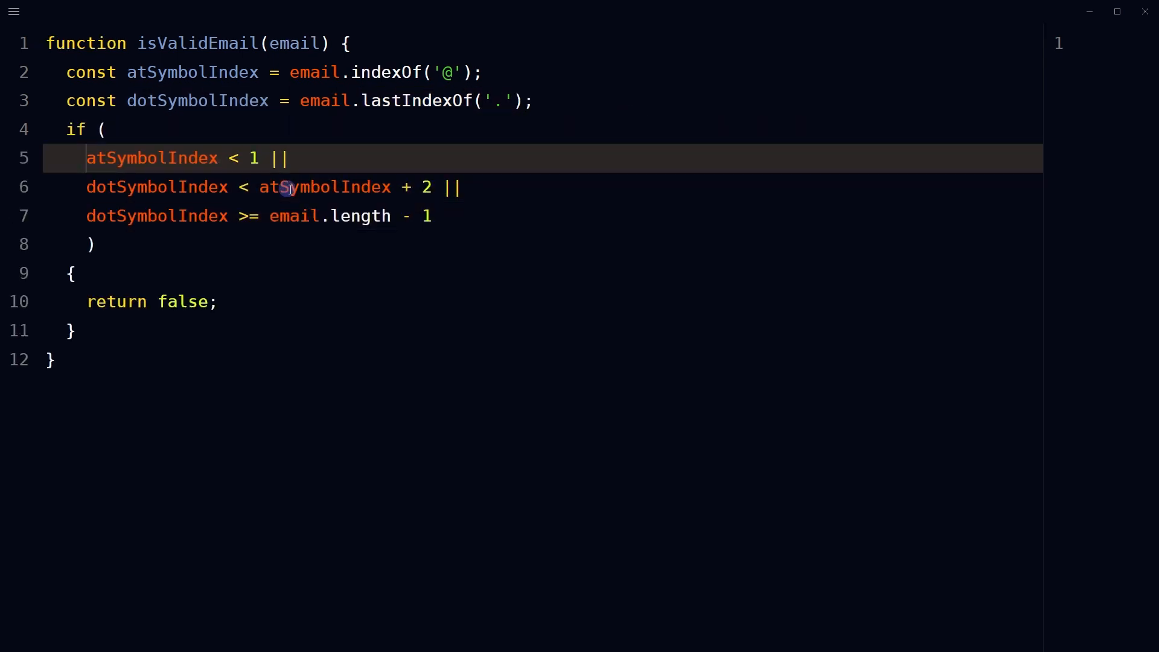
Indent the if-block conditions and add a blank line after its closing brace.
drag(86, 158, 452, 216)
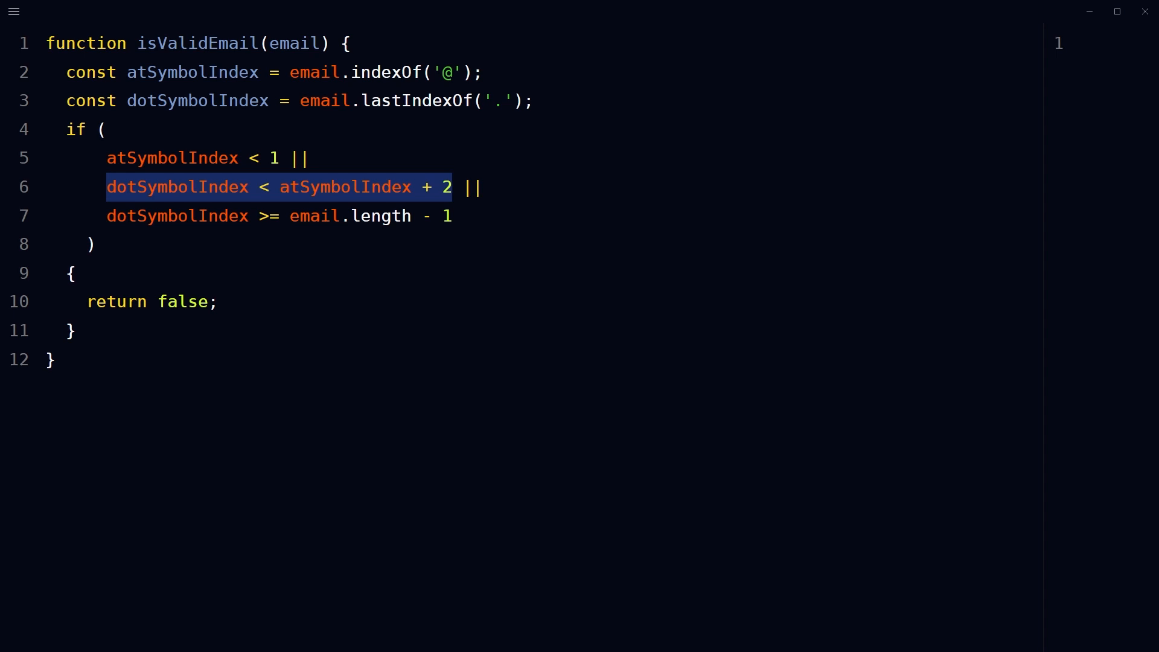
click(485, 215)
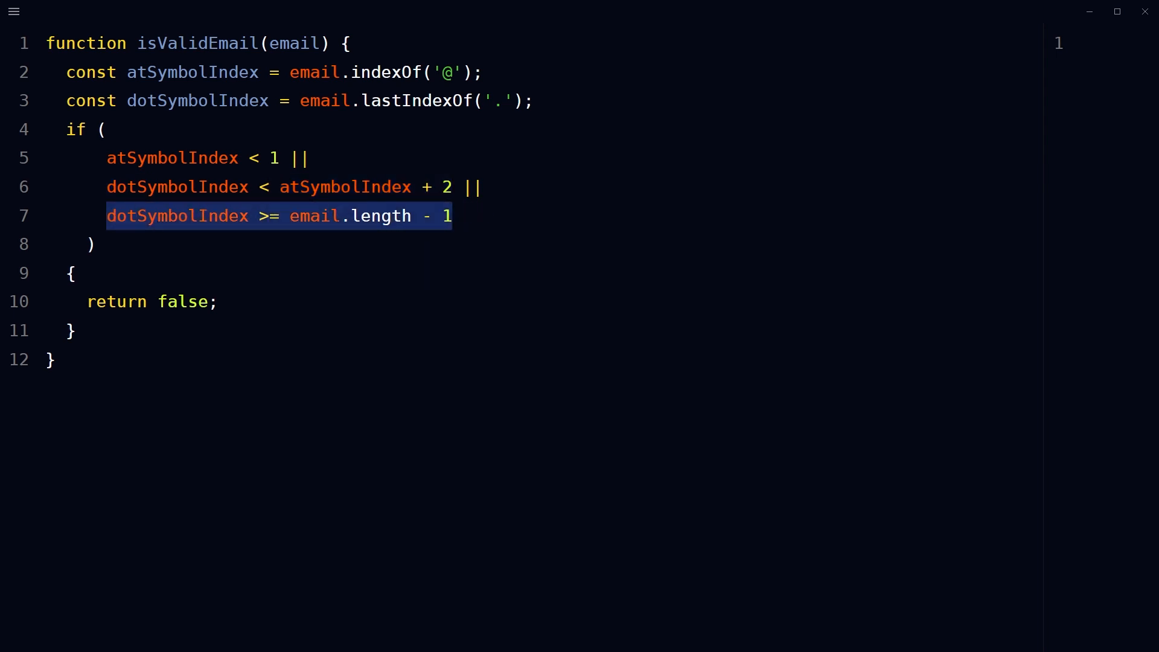
key(enter)
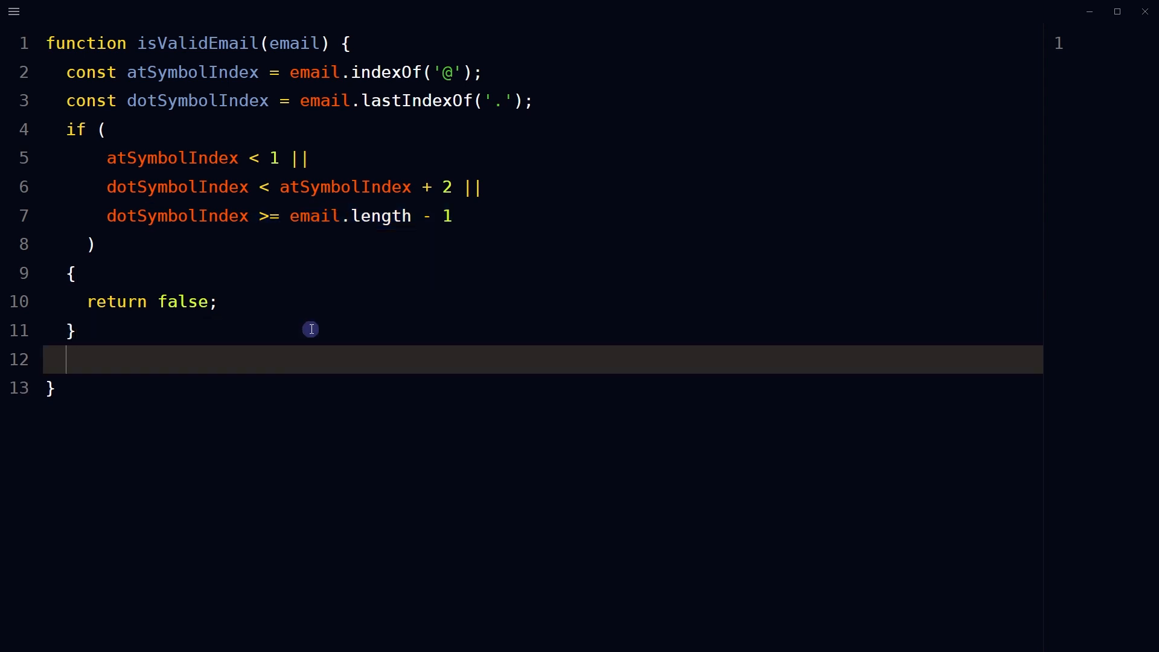
End isValidEmail with 'return true;' on the new line.
text(return true;)
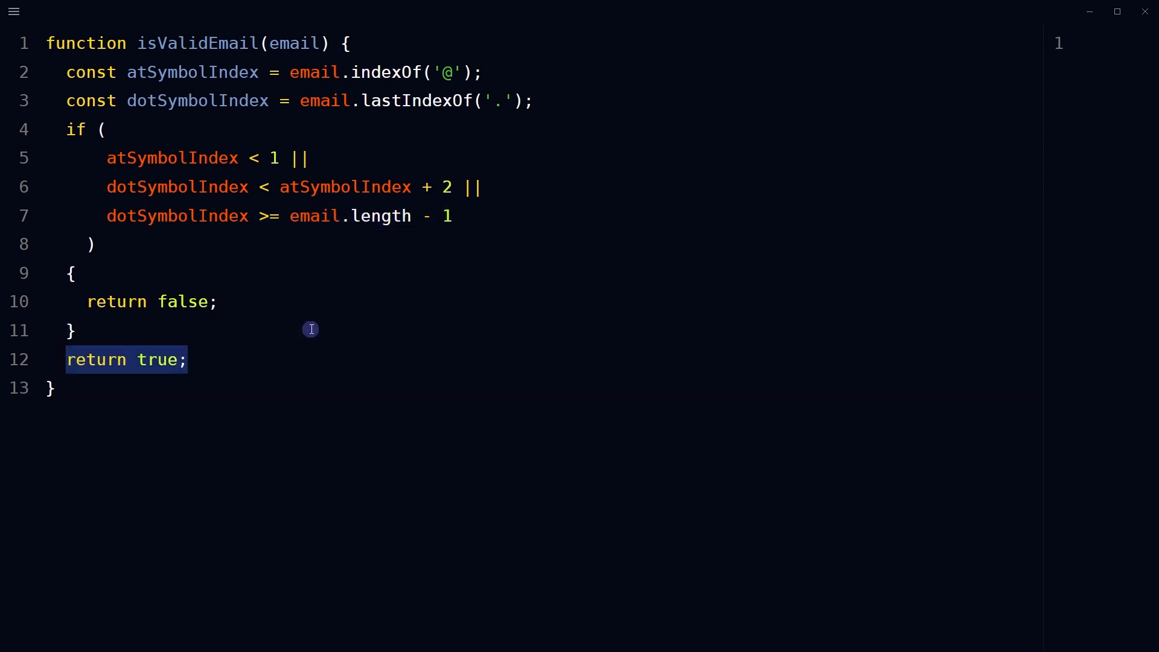
drag(106, 157, 453, 216)
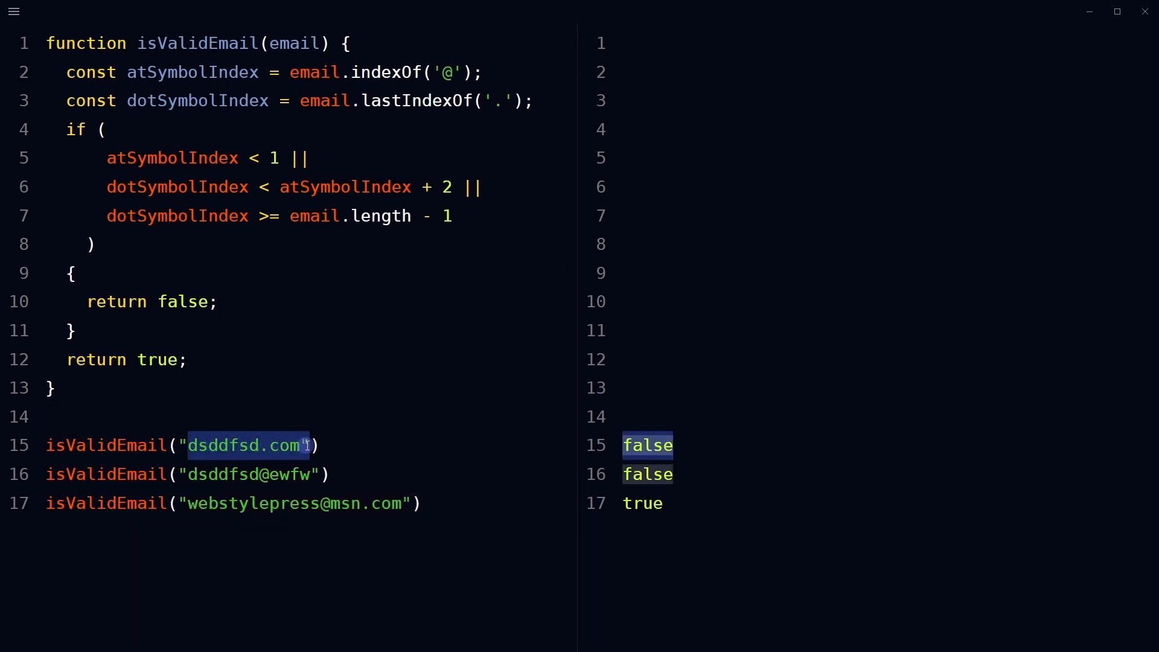
Check the results: the dotless-domain address returns false and the well-formed address returns true.
click(318, 474)
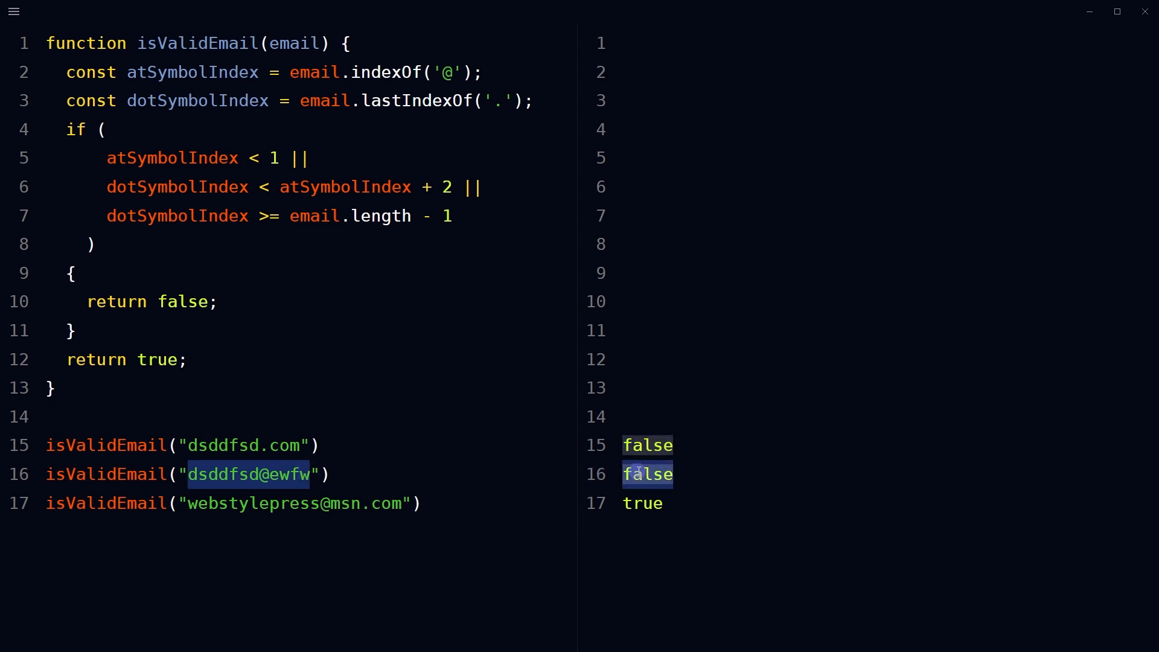
click(189, 504)
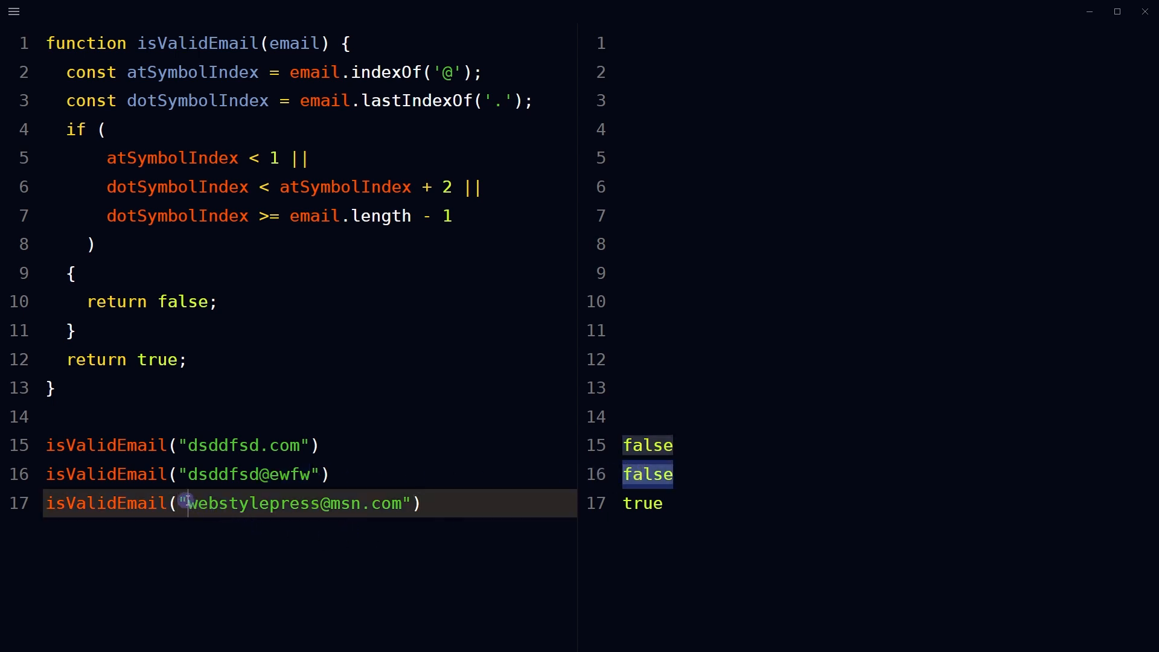